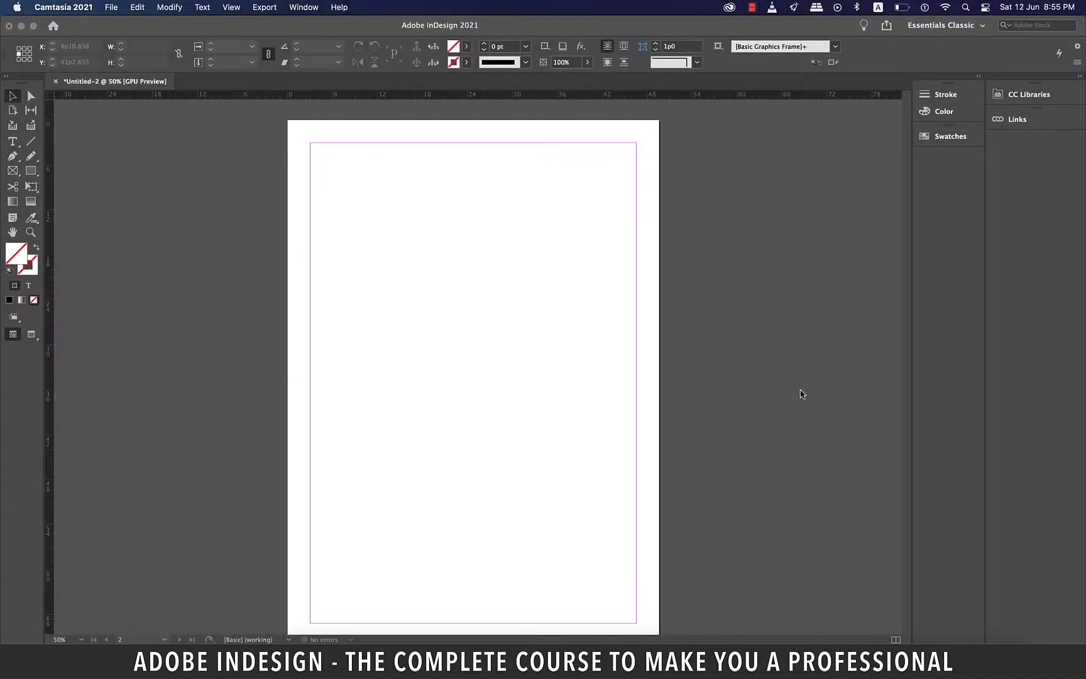
mouse_move(806, 396)
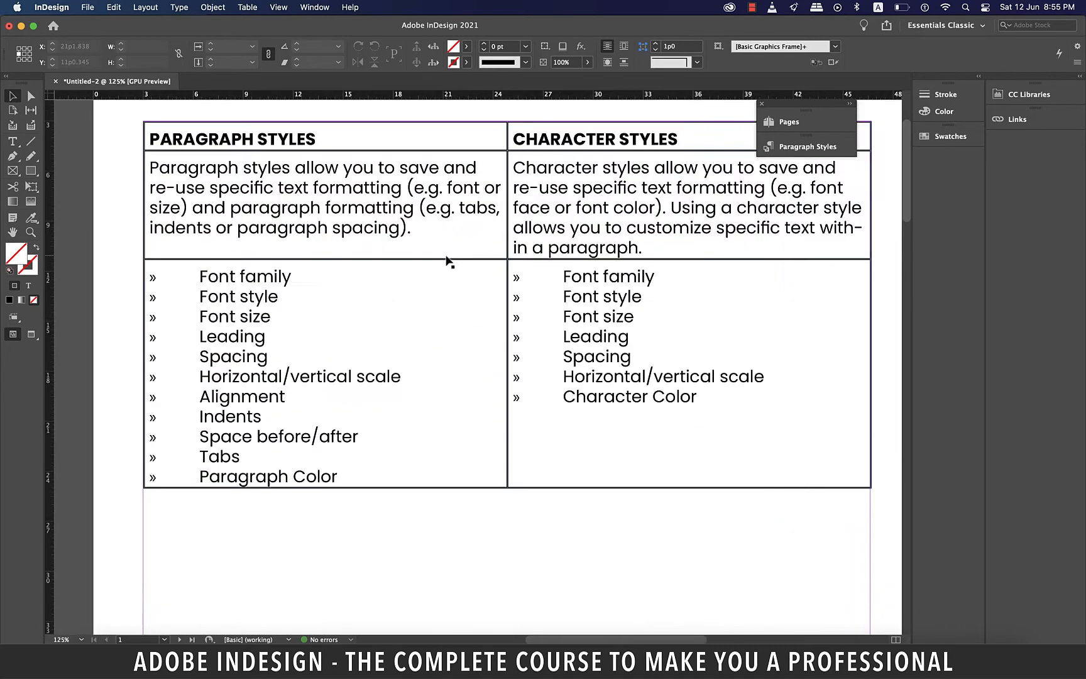
- Scroll down to the styles comparison table
scroll(down, 3)
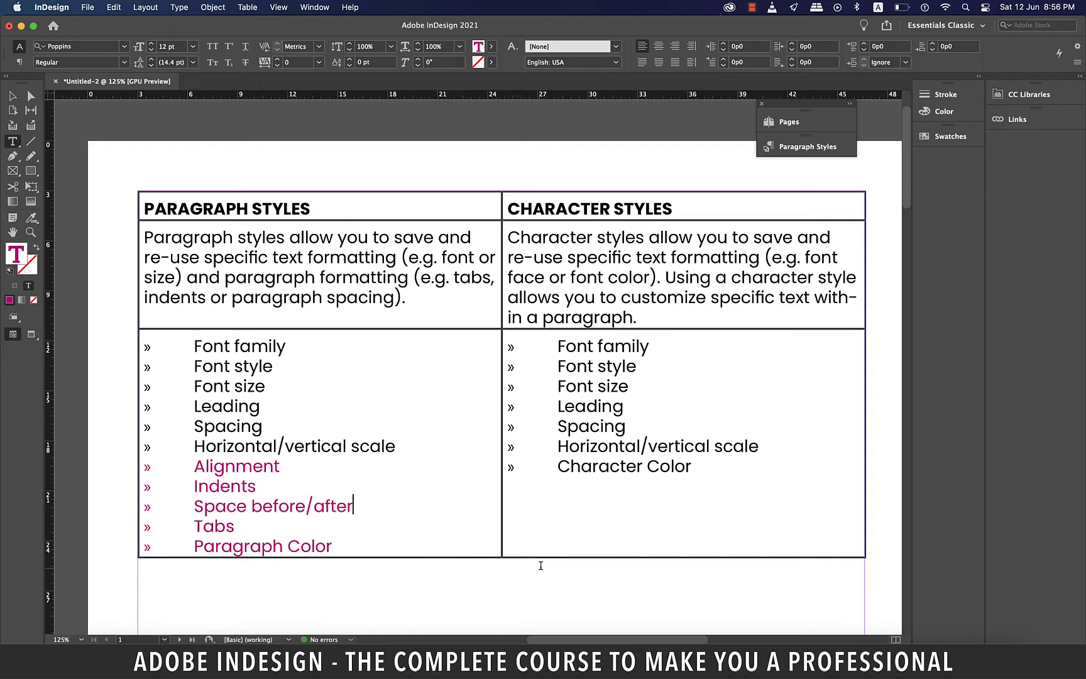
- Expand the Paragraph Styles panel and show Character Styles from the Window menu
scroll(down, 3)
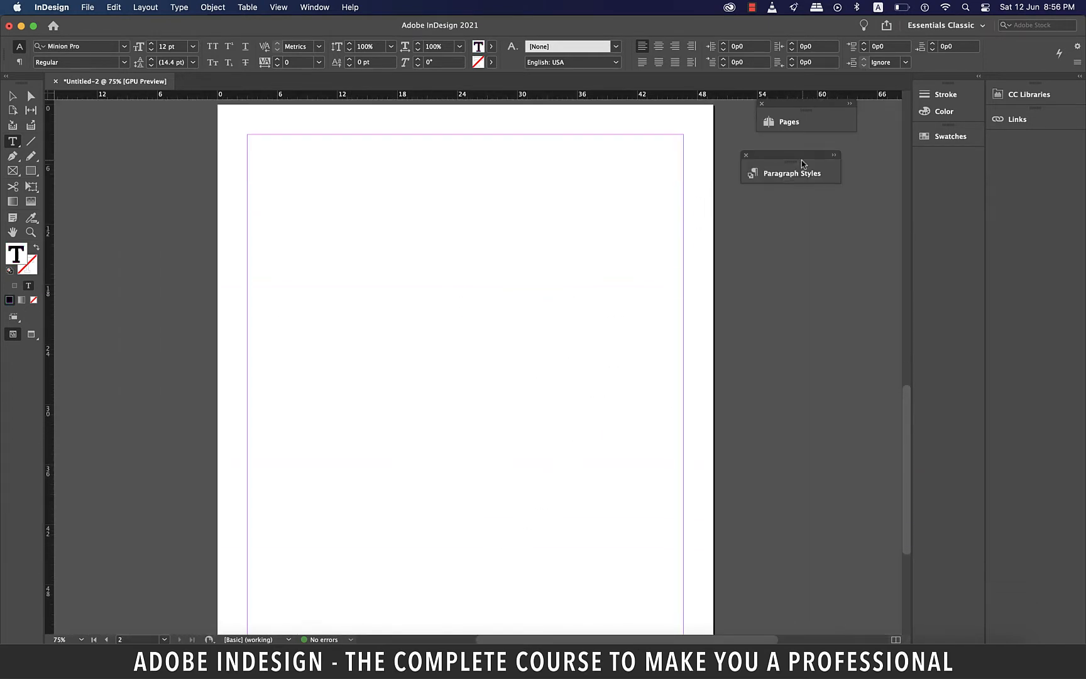
click(792, 173)
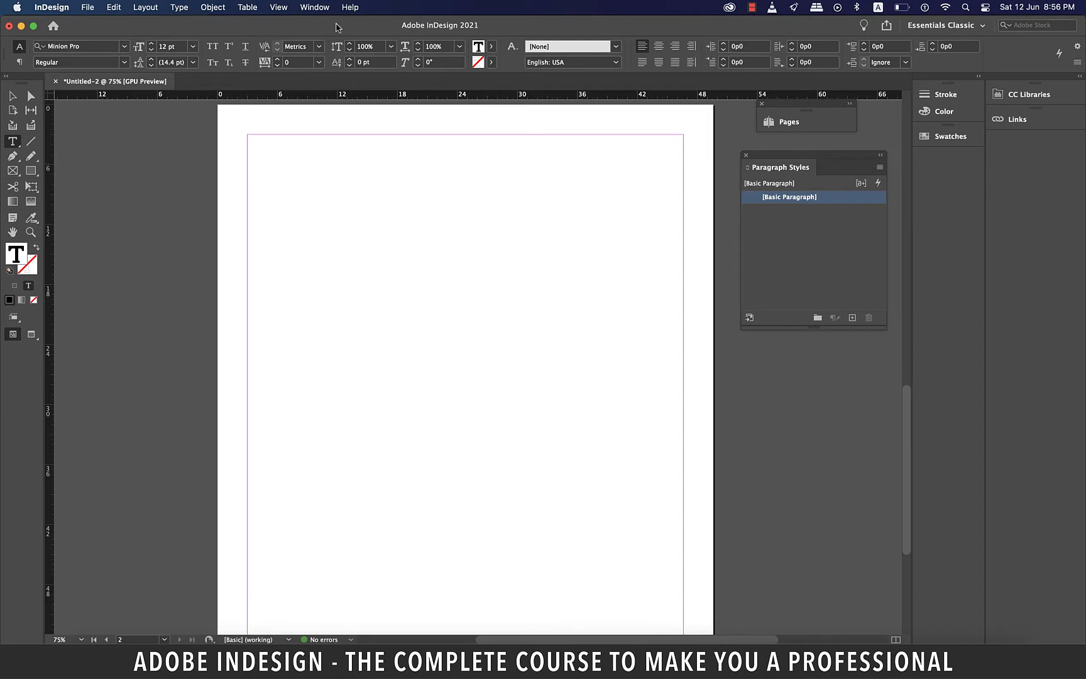
click(314, 7)
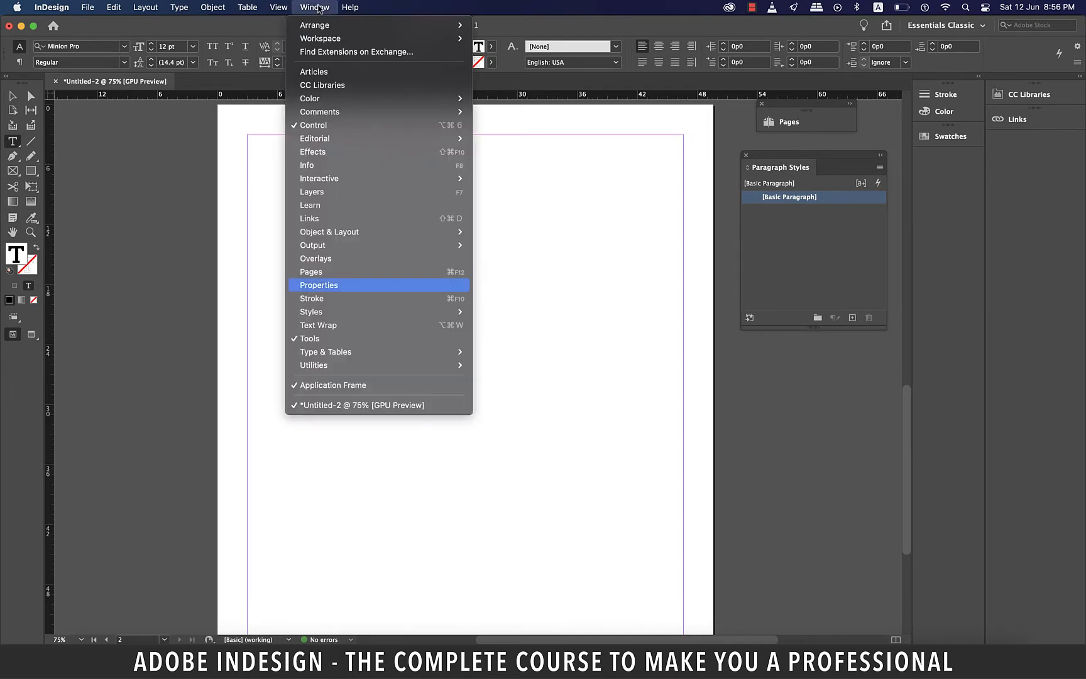
mouse_move(311, 311)
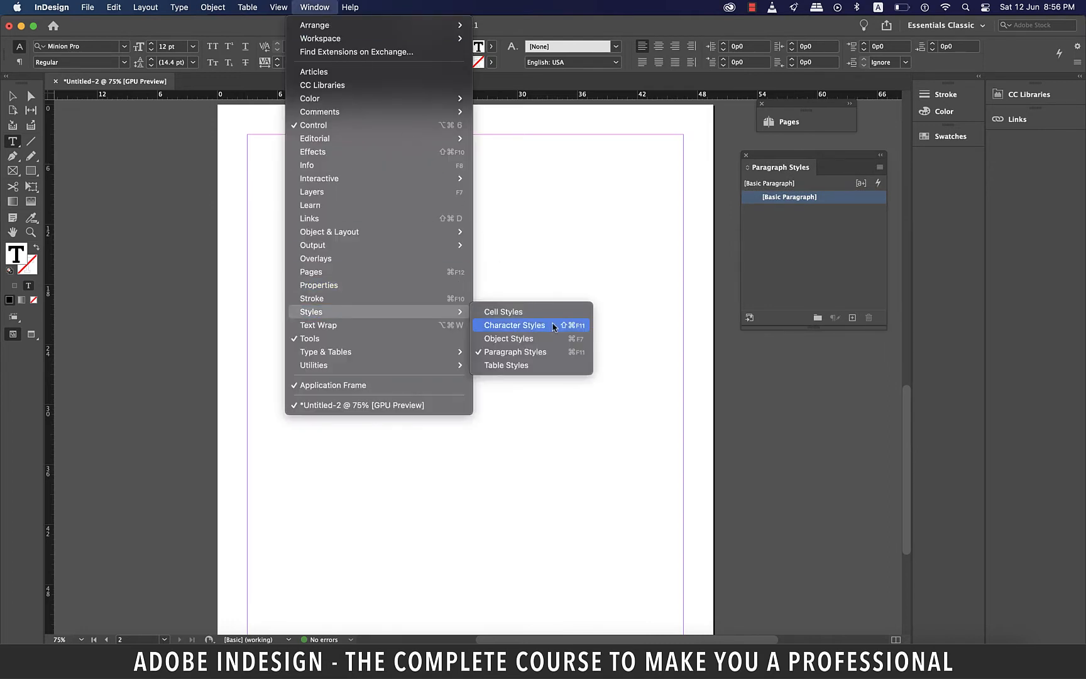
click(514, 325)
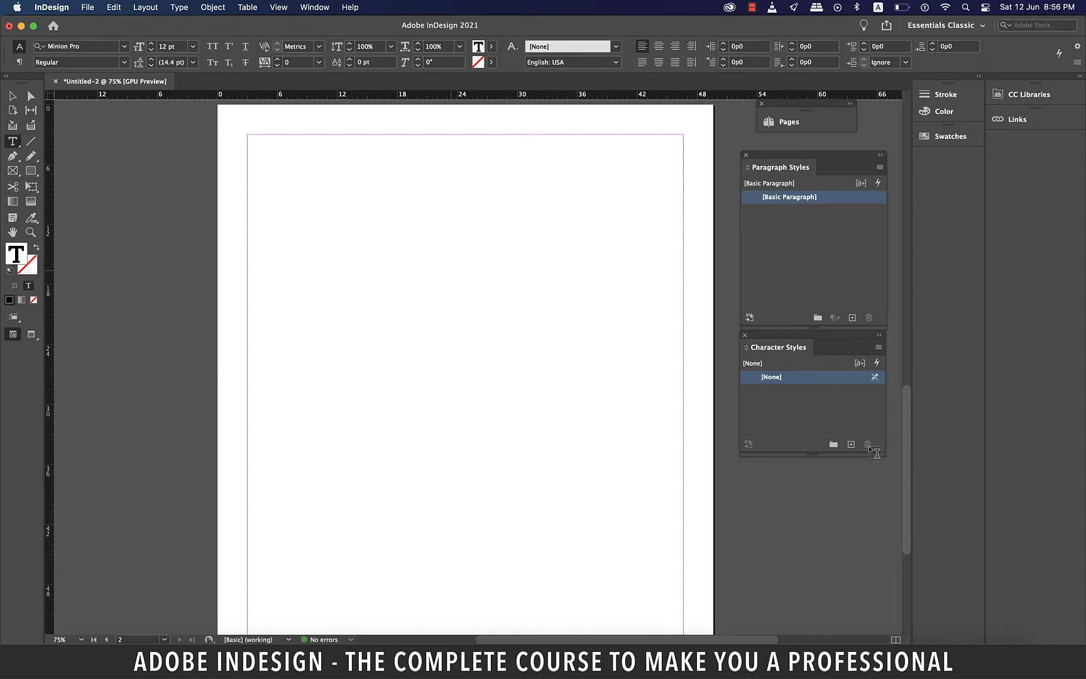
- Draw a top-left text frame, fill it with placeholder text, and select 'parum'
drag(249, 135, 339, 339)
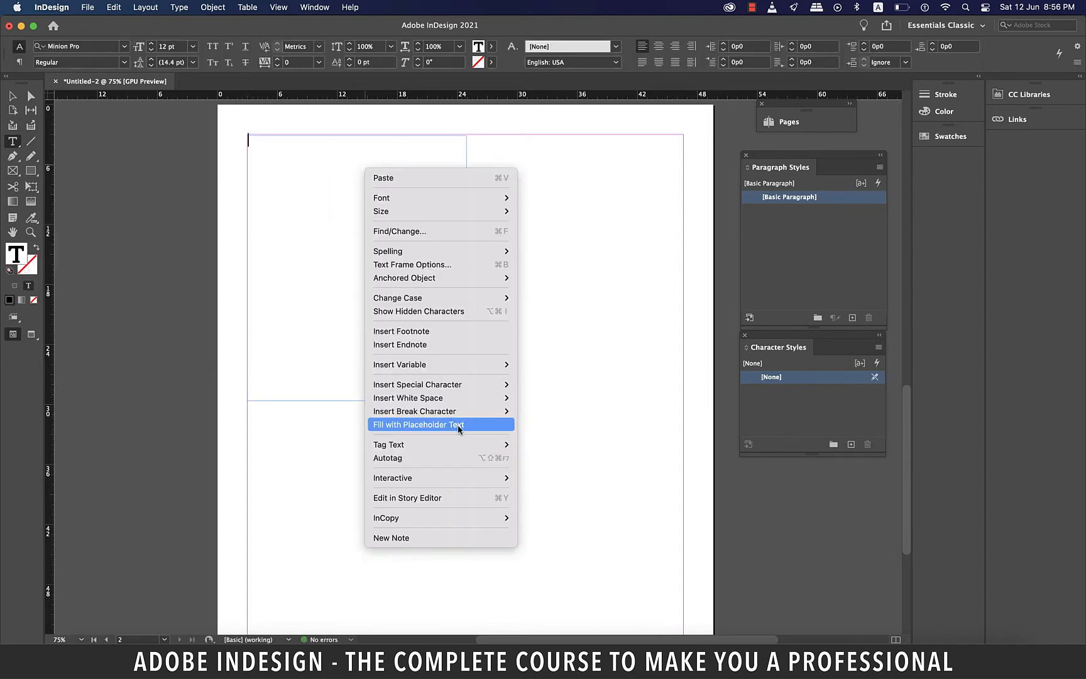
click(419, 424)
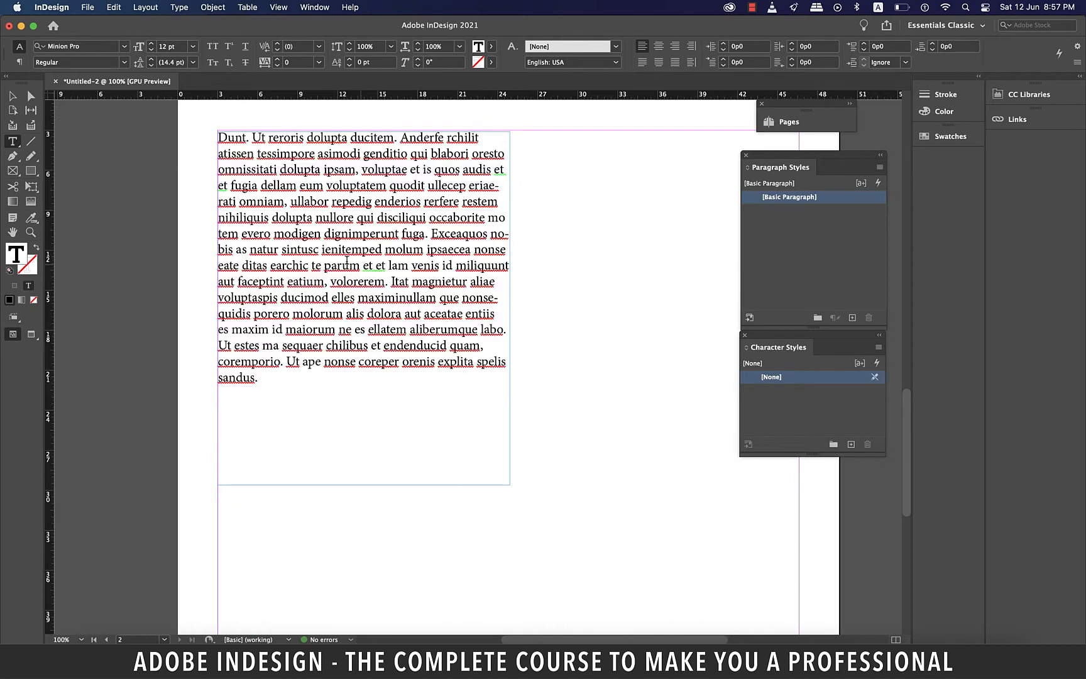
double_click(340, 265)
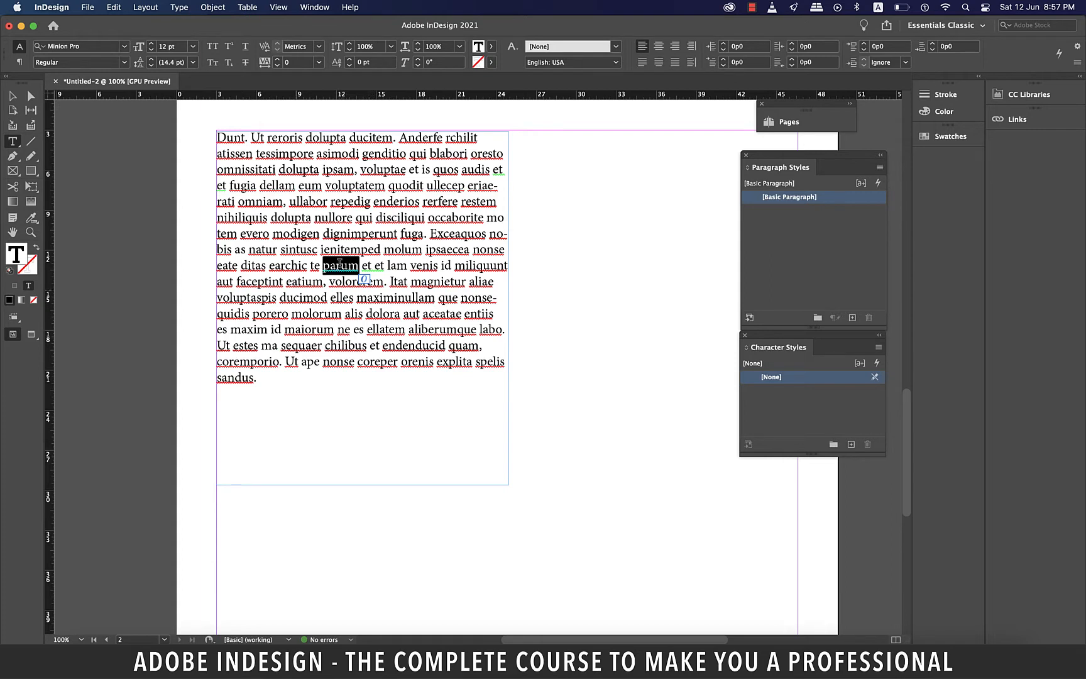
mouse_move(622, 265)
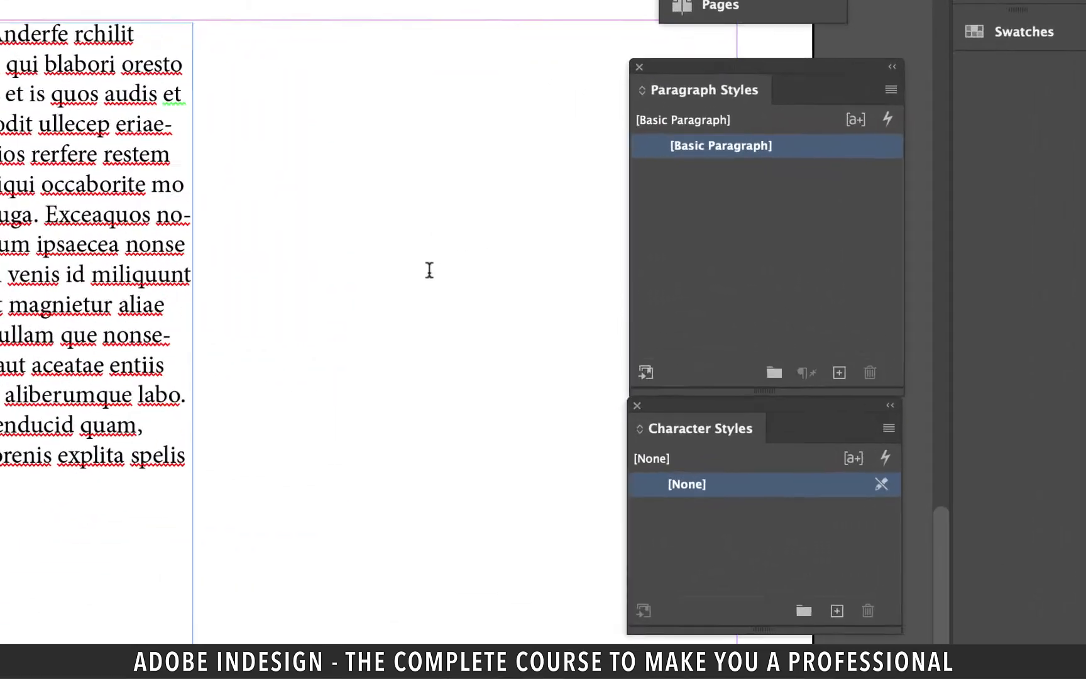
- Create Paragraph Style 1 with font Museo Sans, weight 700, size 24 pt
click(839, 372)
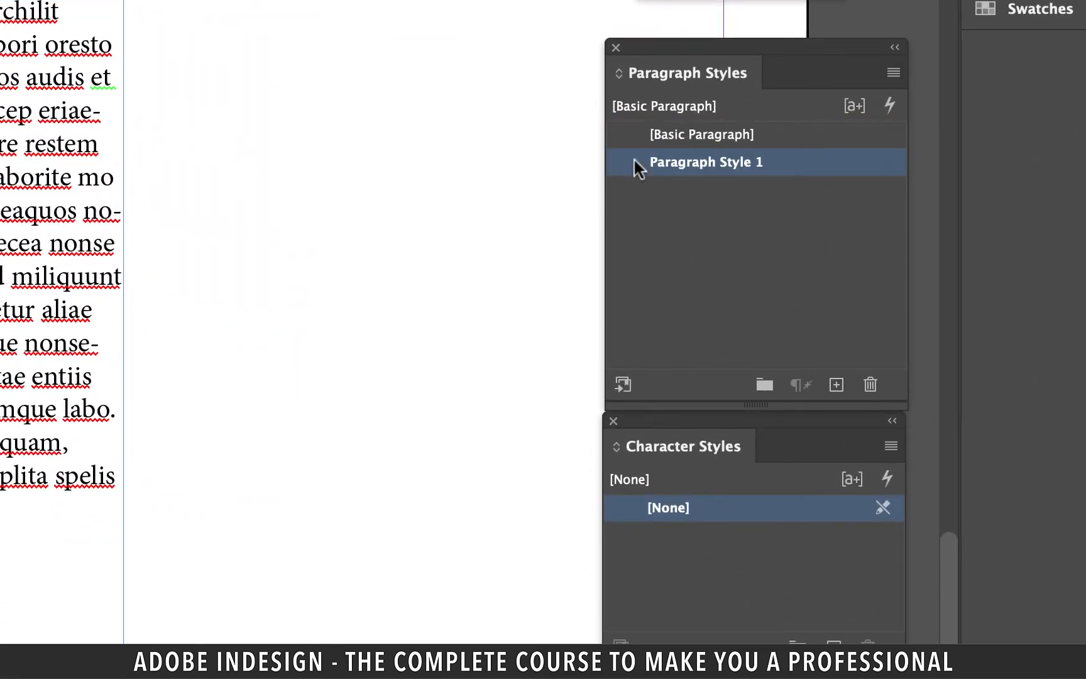
double_click(705, 162)
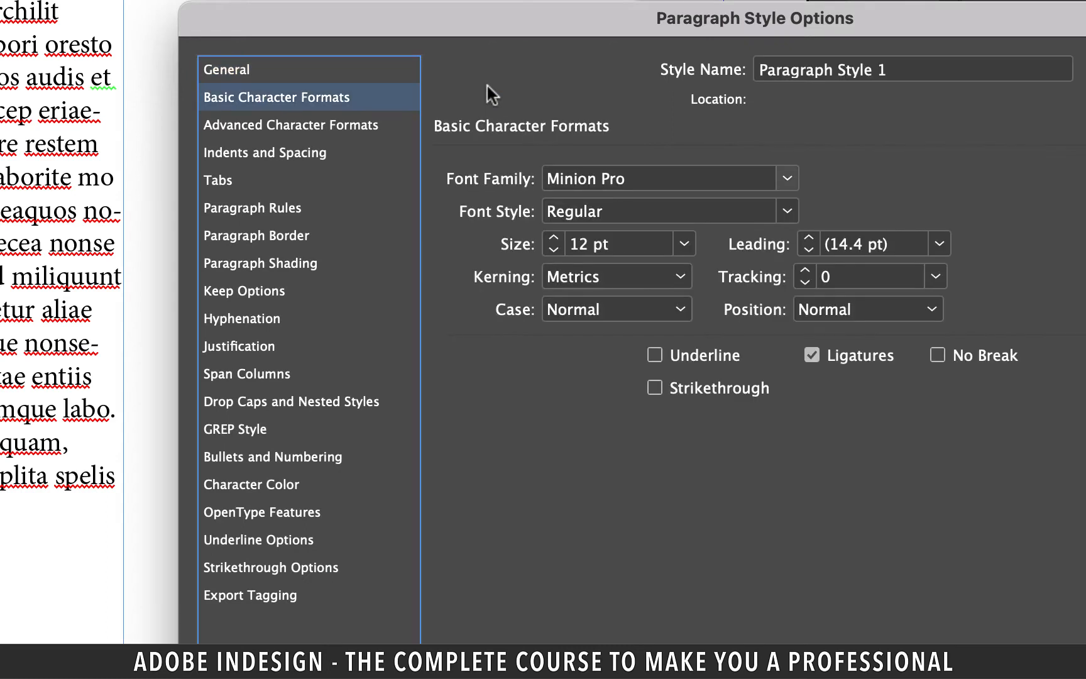
mouse_move(779, 180)
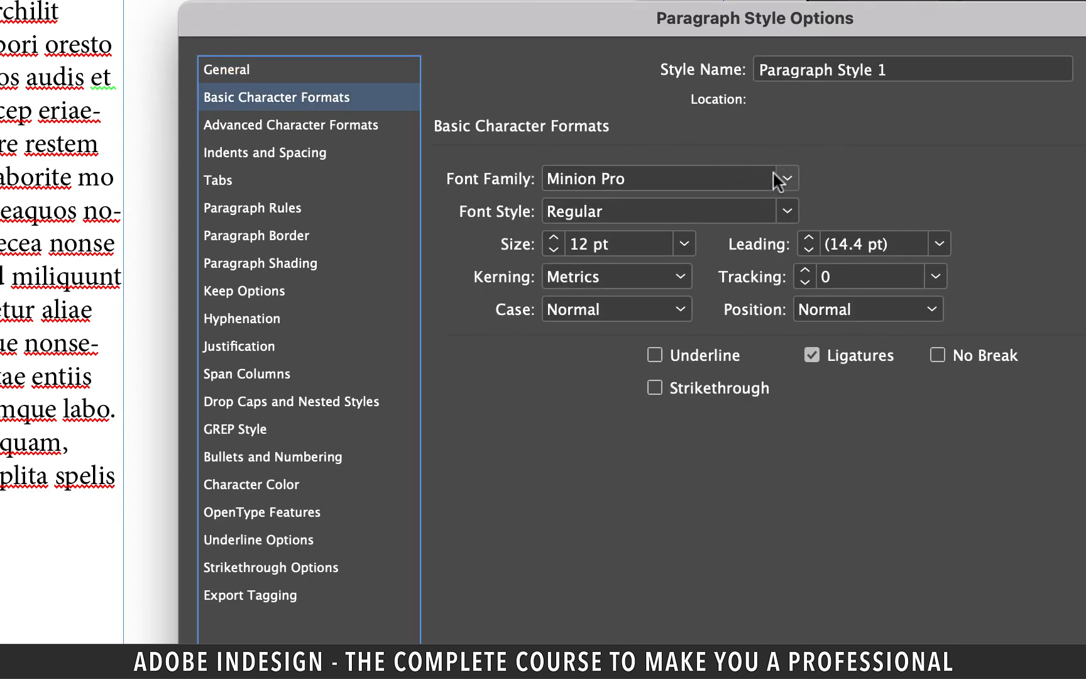
click(786, 178)
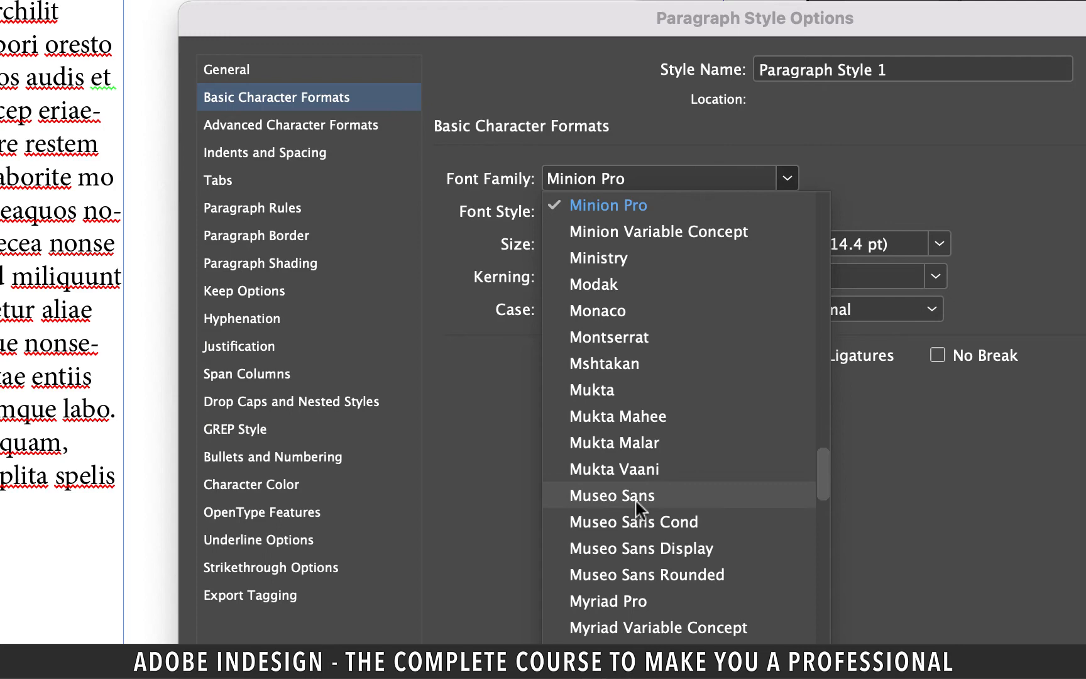
click(611, 495)
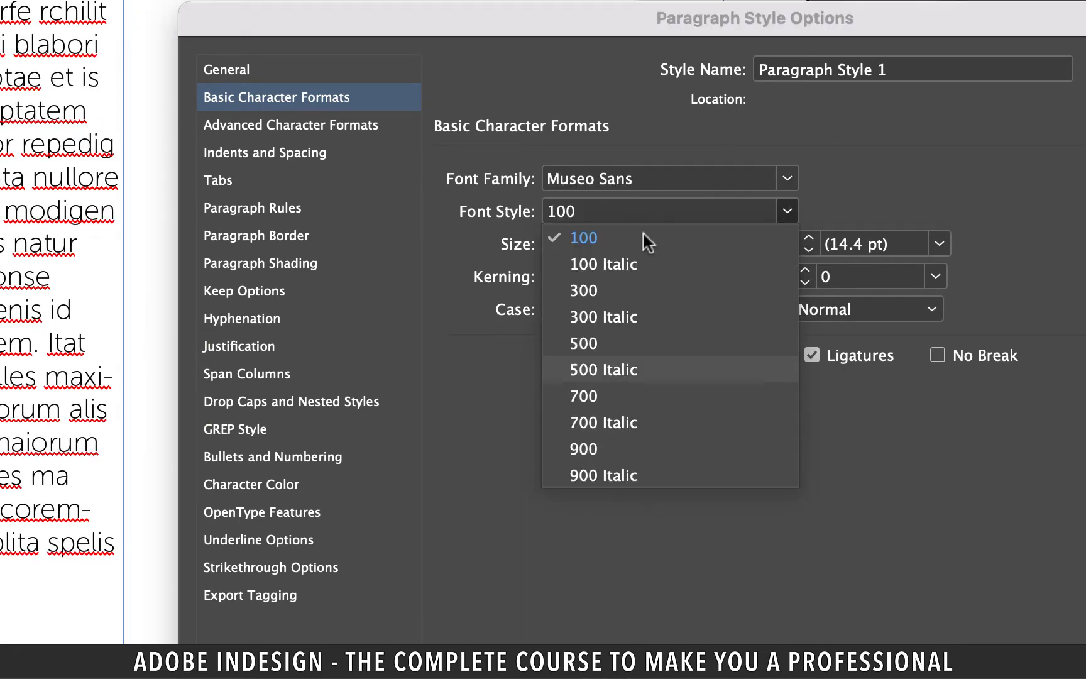
click(584, 396)
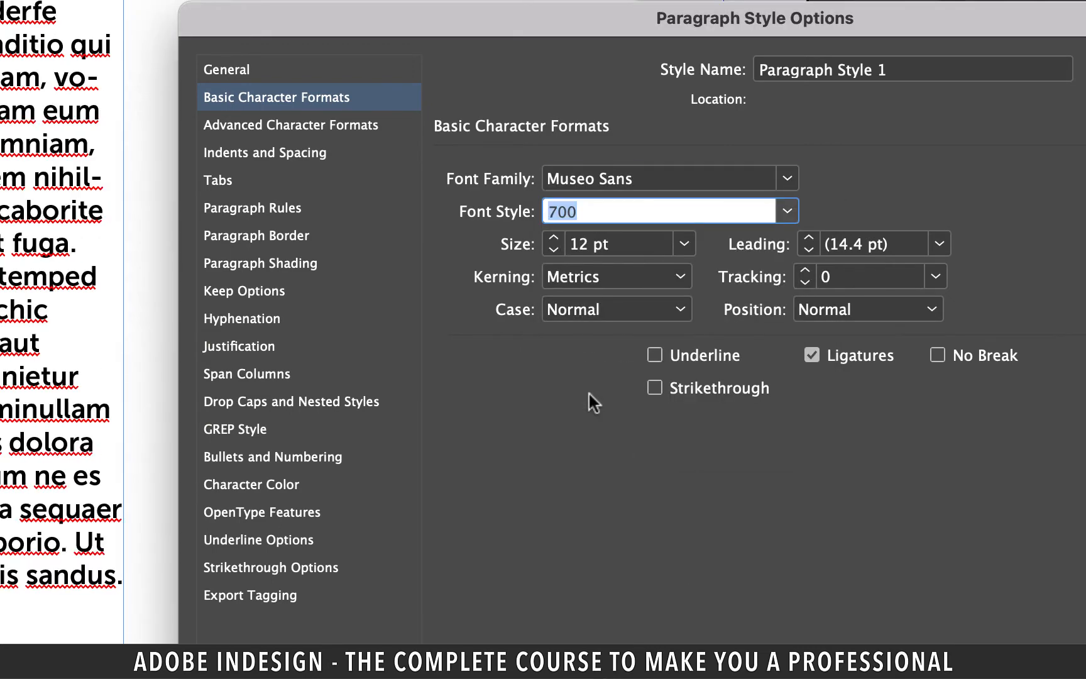
text(24 pt)
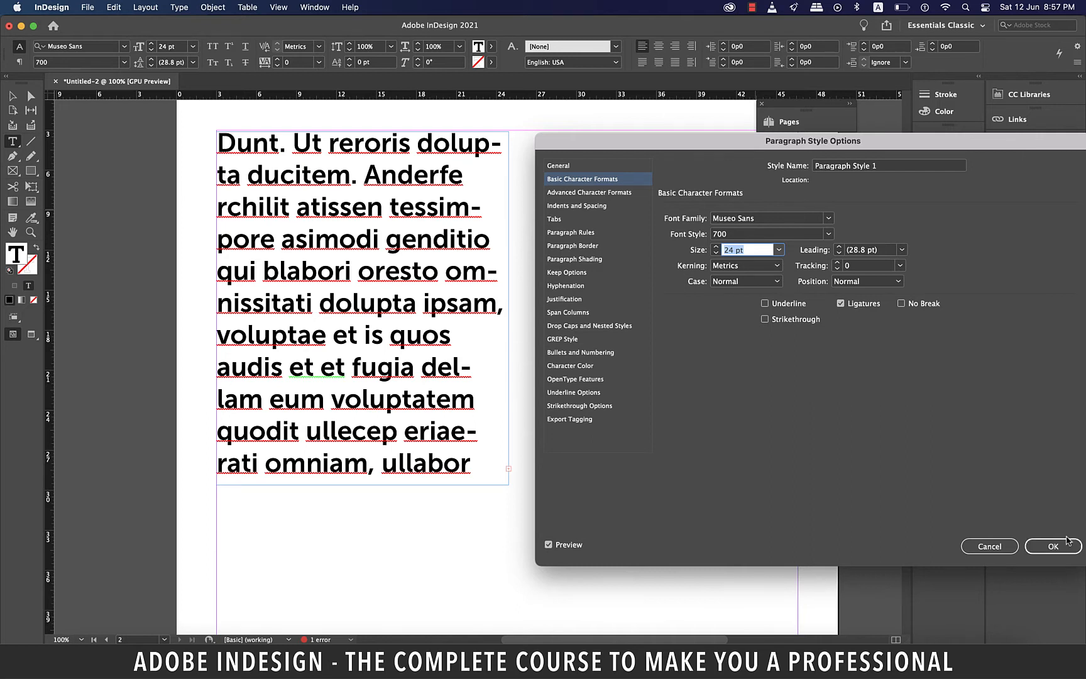
mouse_move(1020, 507)
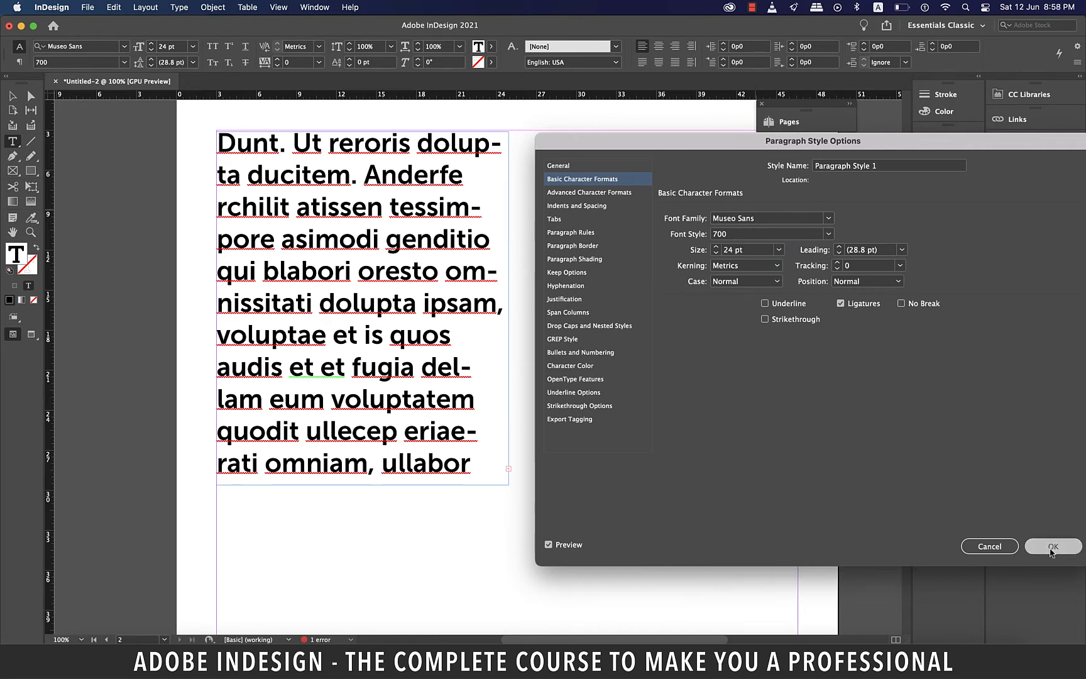
click(1053, 545)
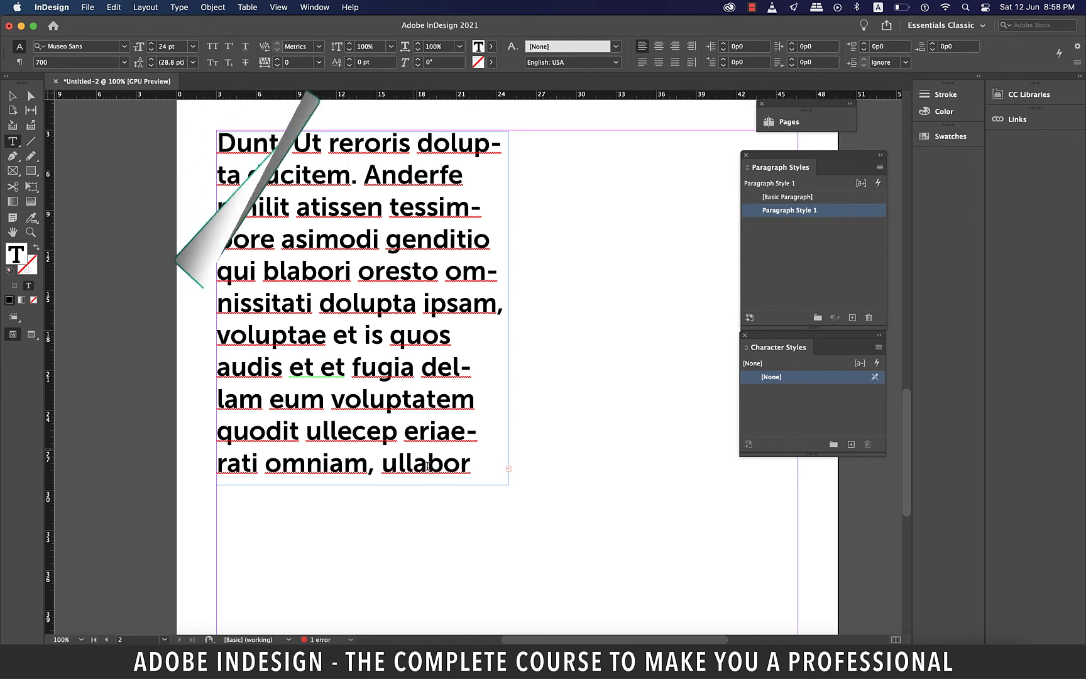
- Undo the last two changes with Cmd+Z
key(cmd+z)
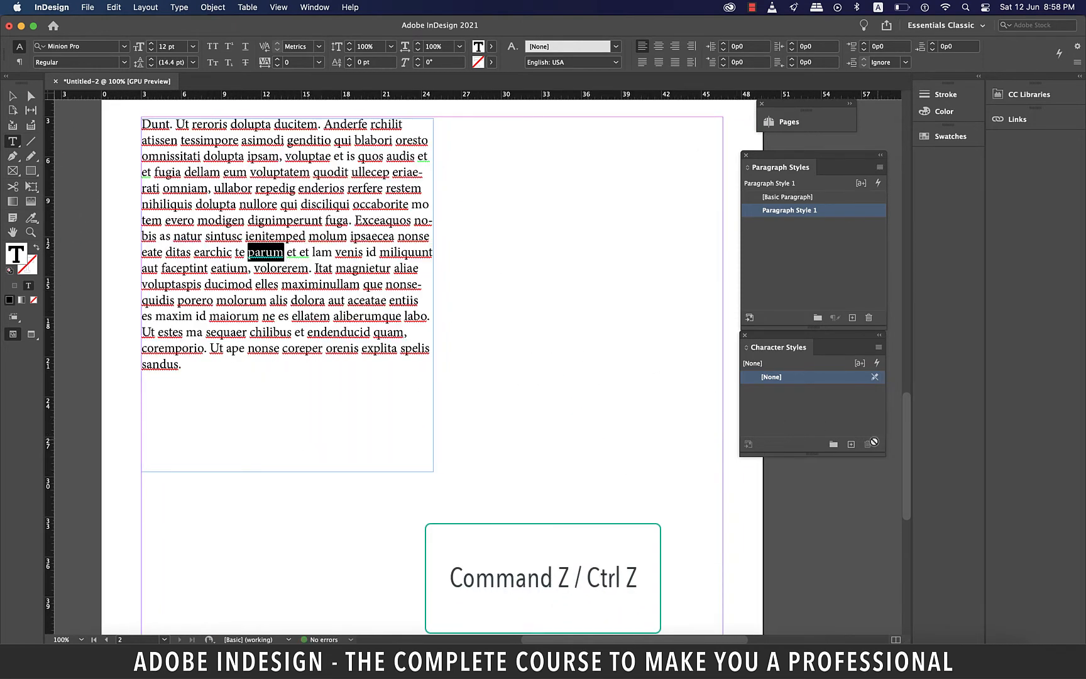
key(cmd+z)
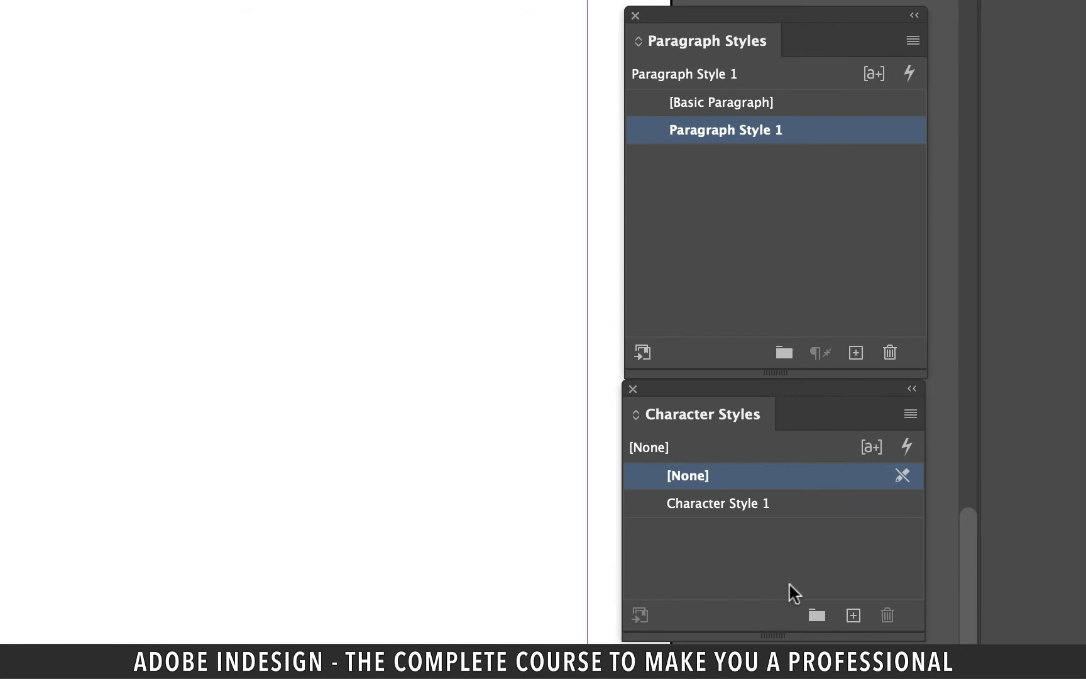
- Give Character Style 1 Museo Sans Cond, weight 900, at 30 pt
double_click(718, 503)
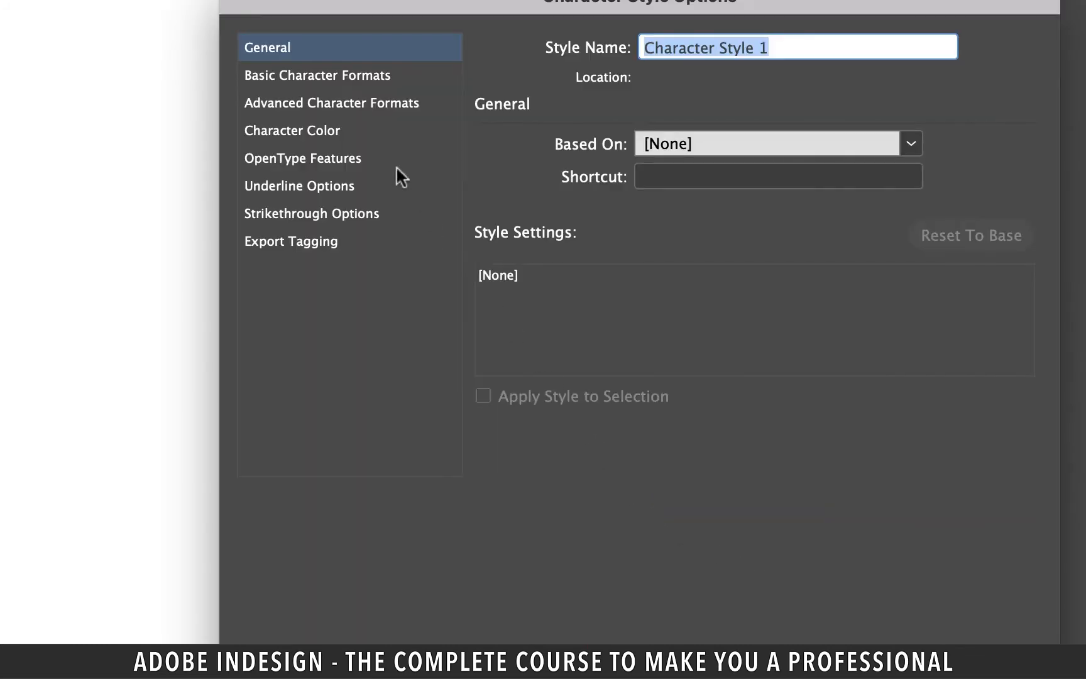
click(320, 75)
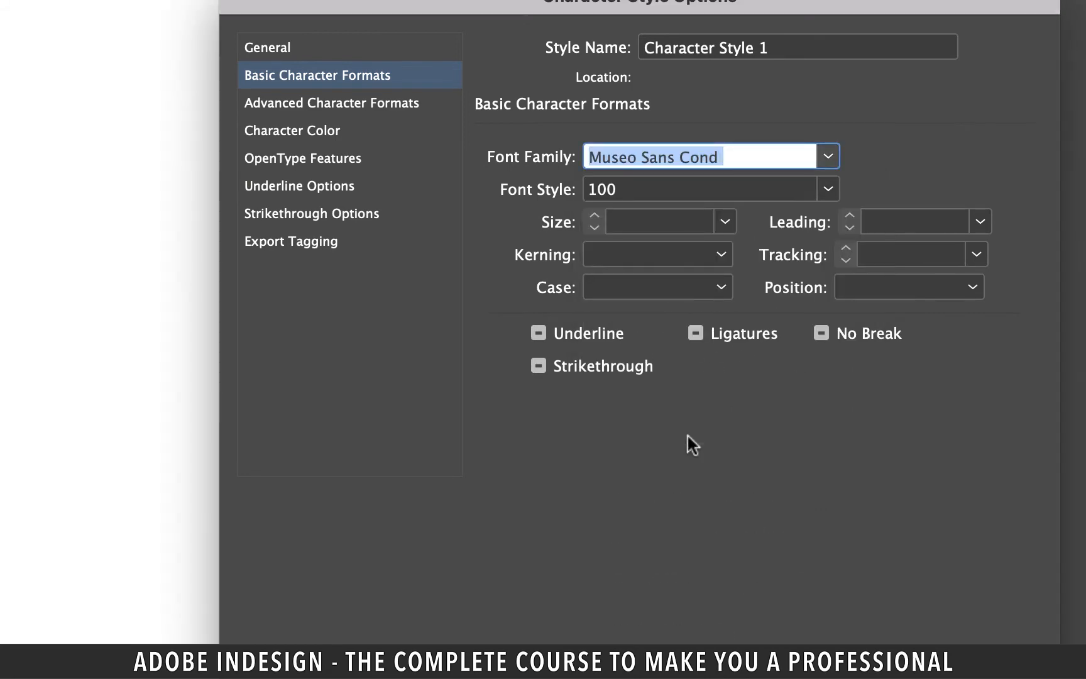
click(826, 188)
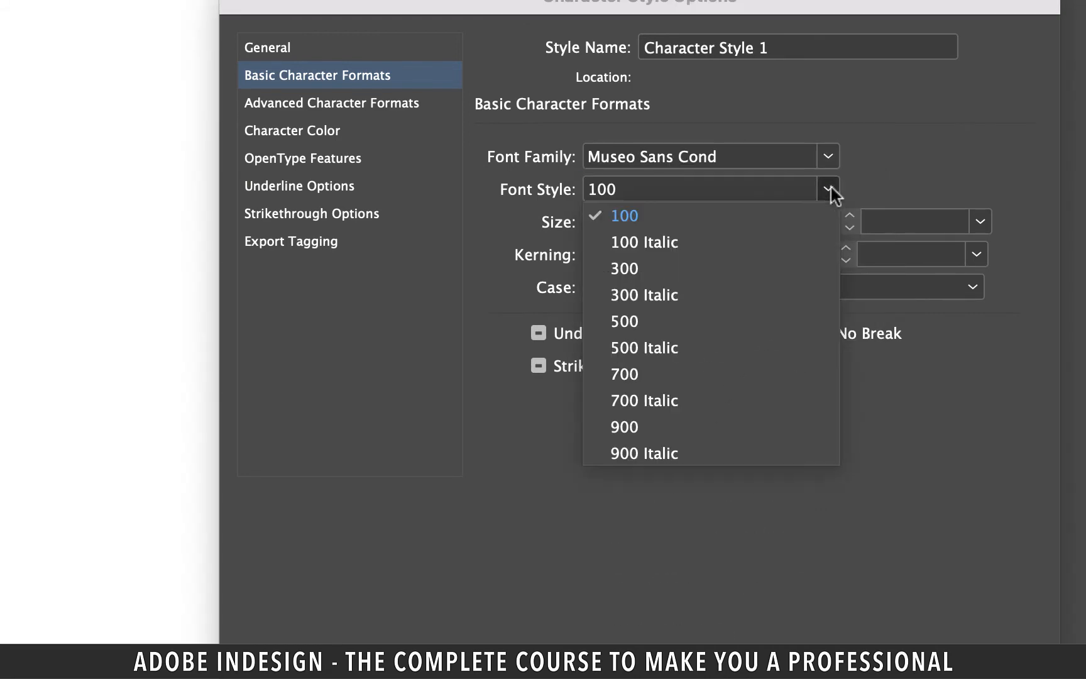
click(623, 426)
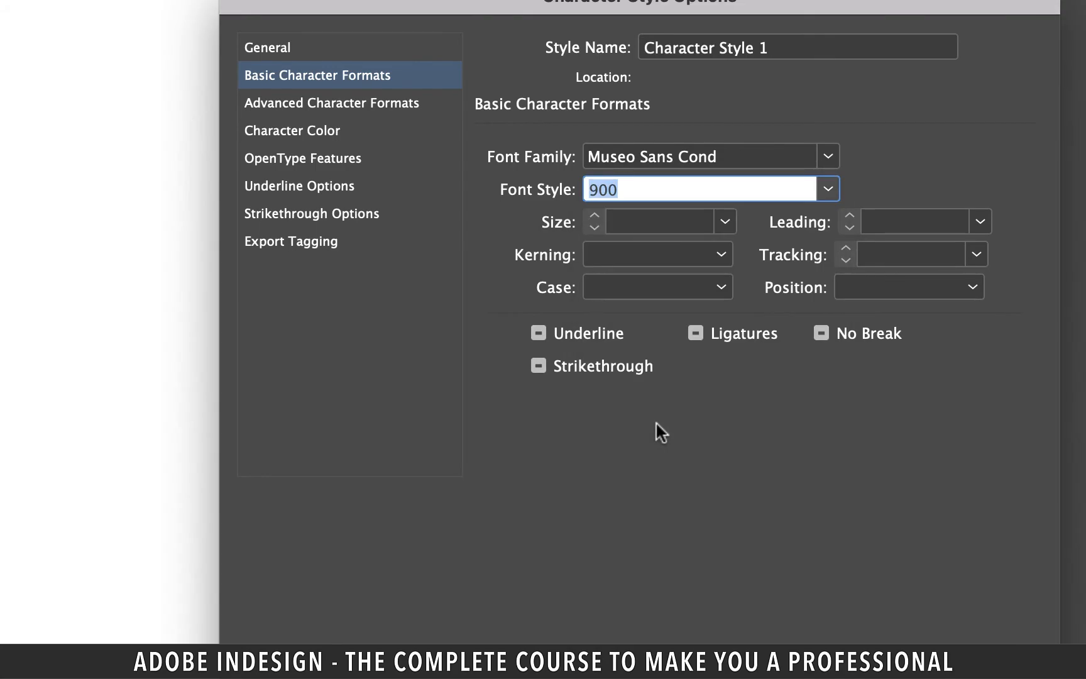
text(30 pt)
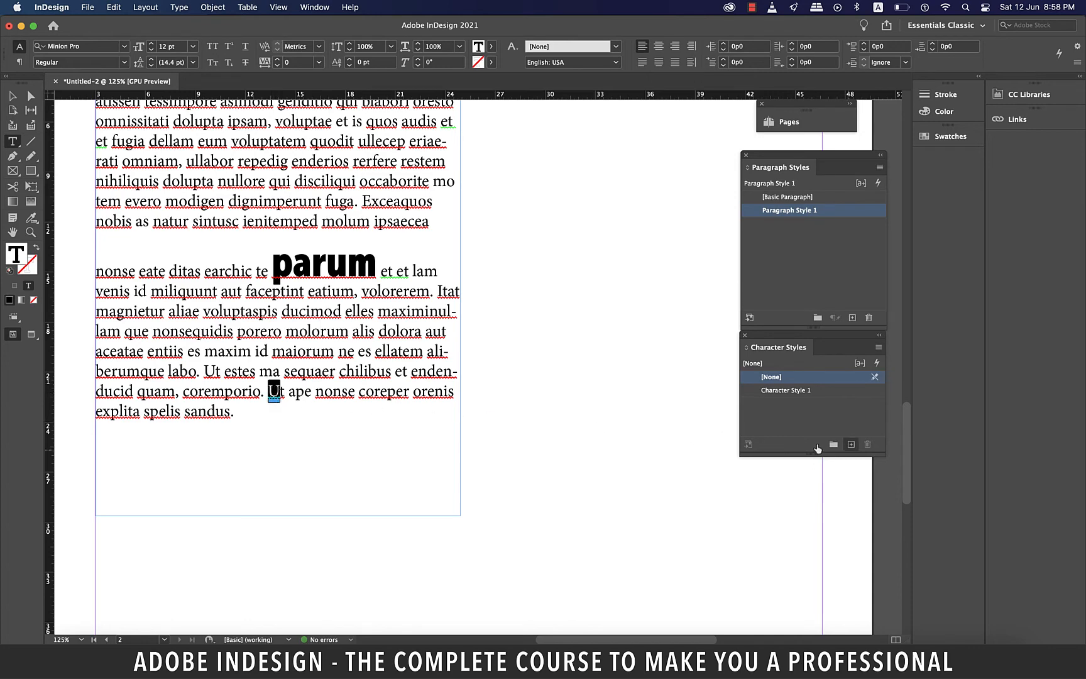
- Create Character Style 2 in Abril Titling Bold, reviewing Character Color and Export Tagging
click(851, 444)
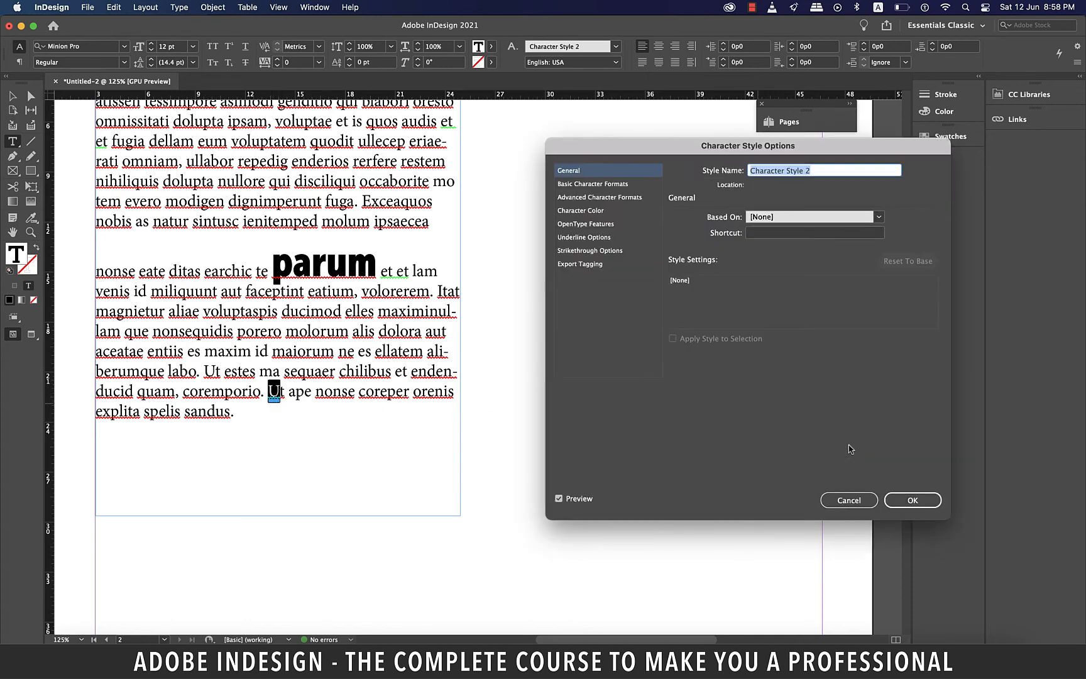
click(592, 183)
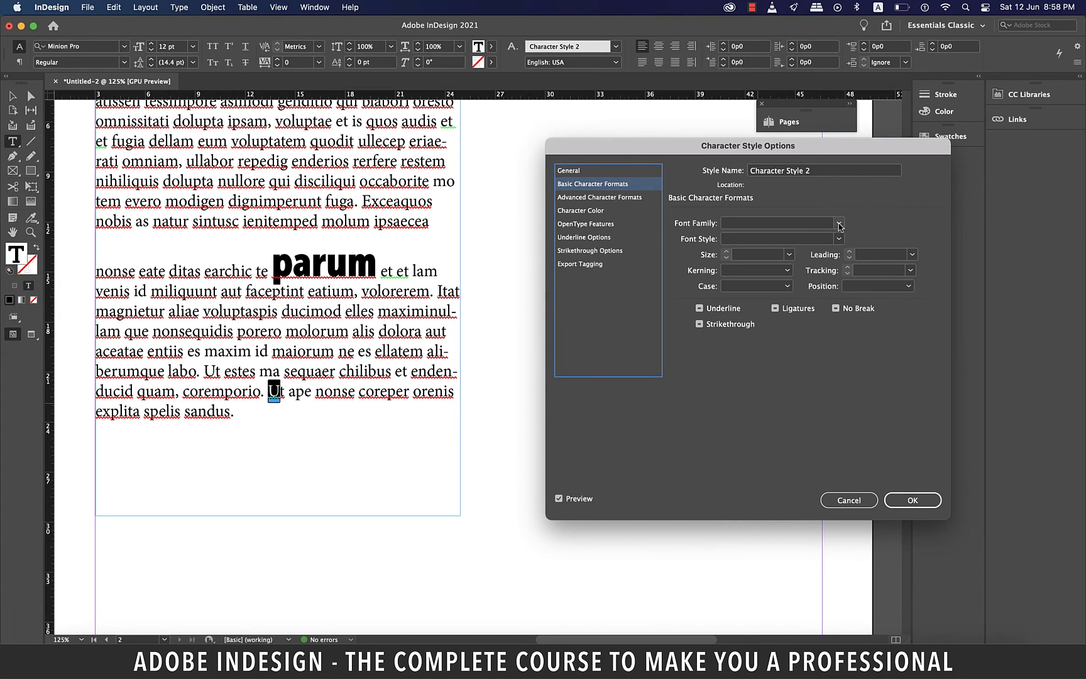
click(838, 223)
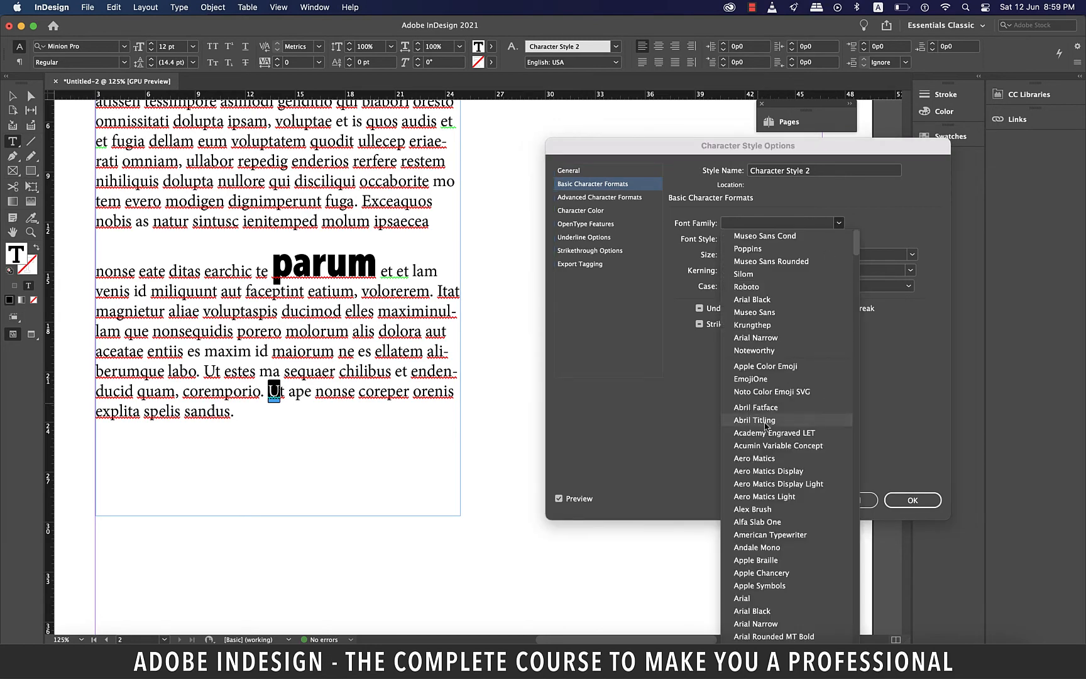
click(754, 419)
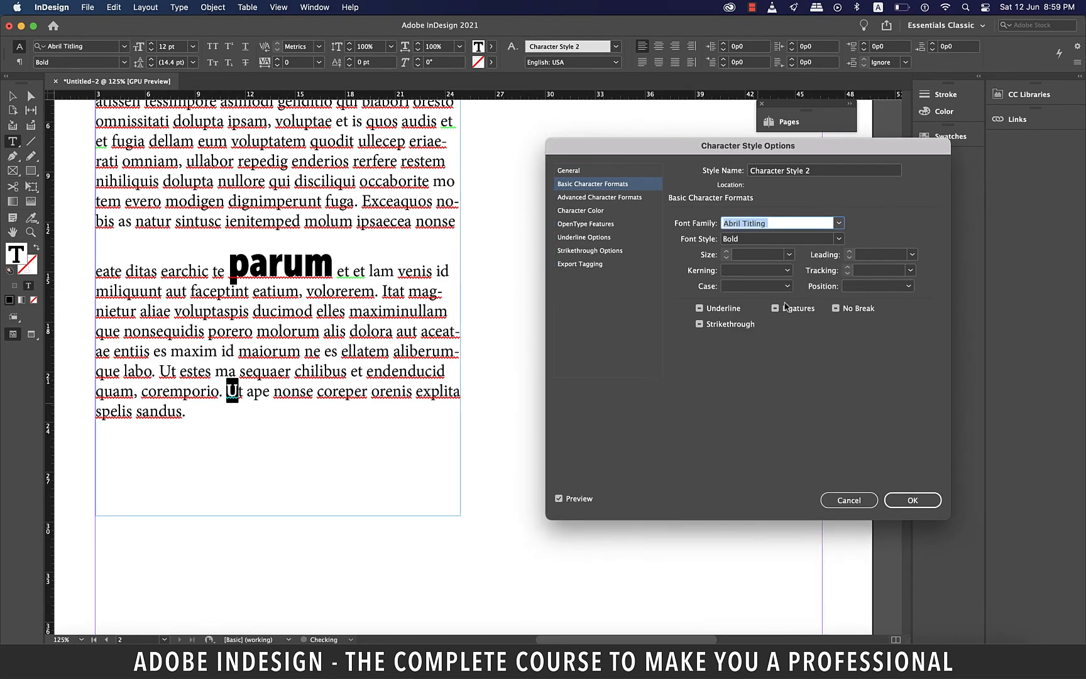
click(791, 255)
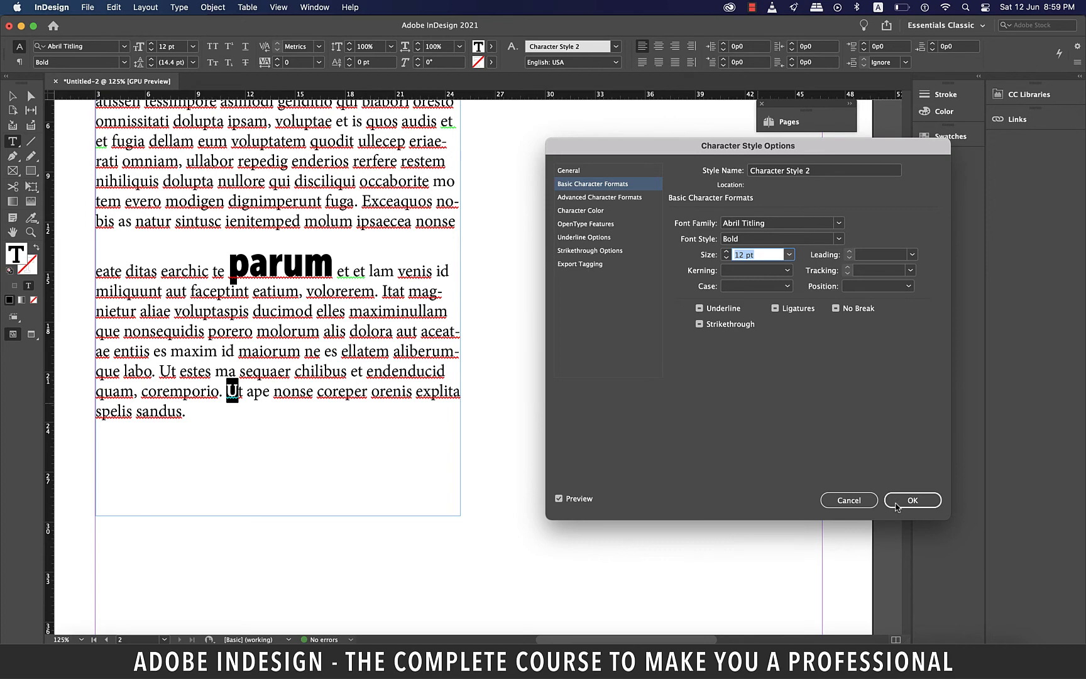
click(581, 211)
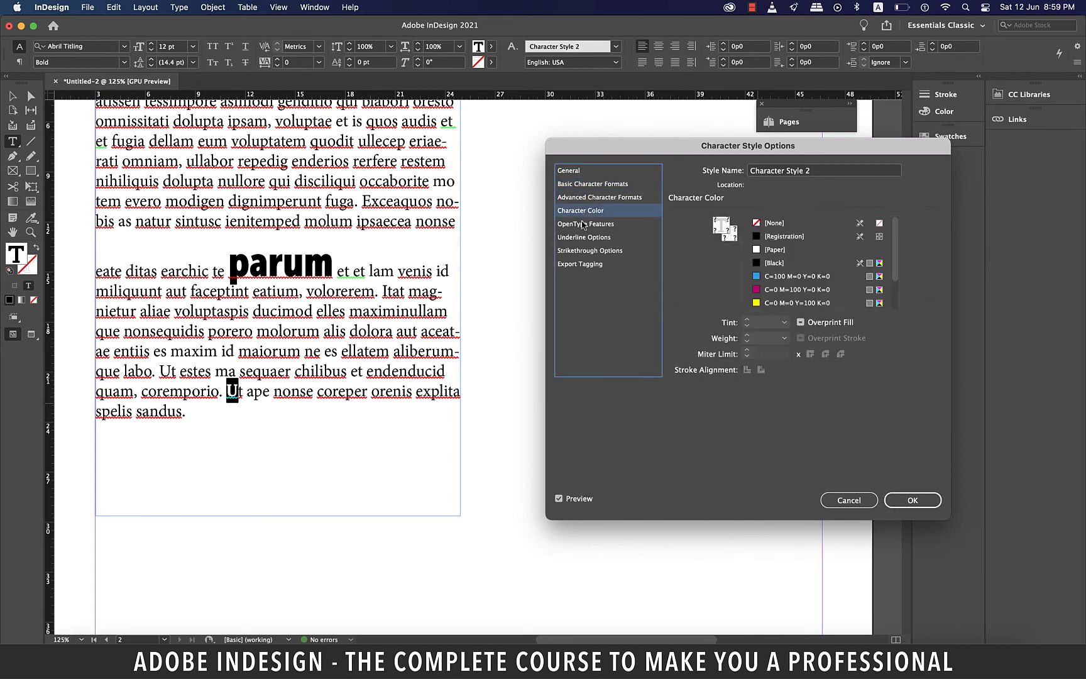
click(580, 263)
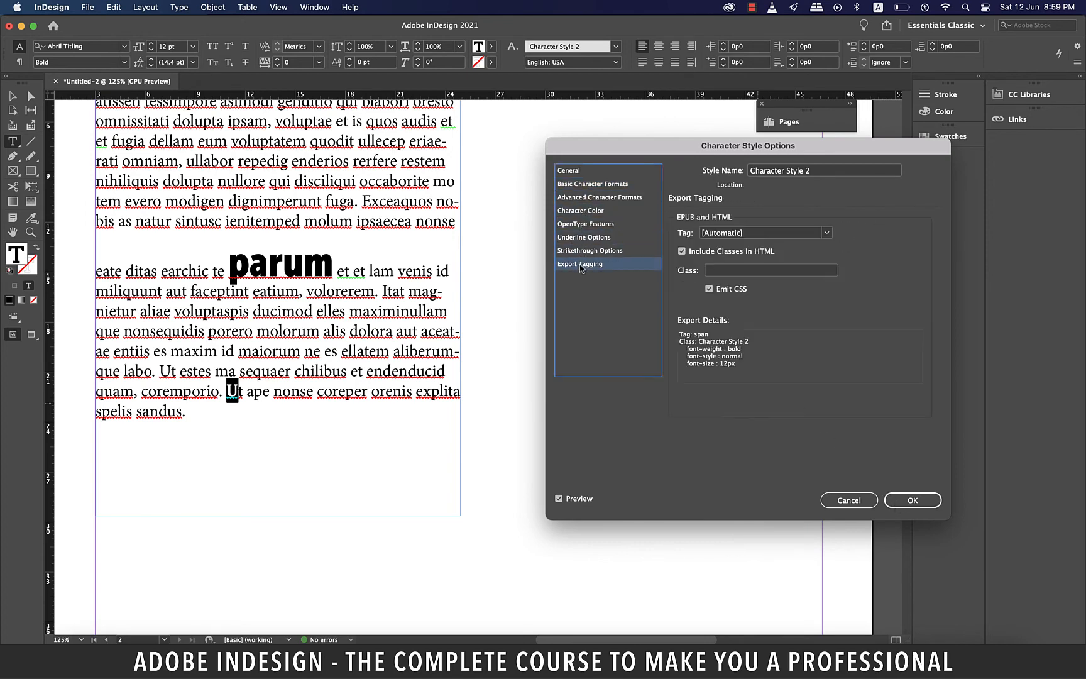
click(912, 500)
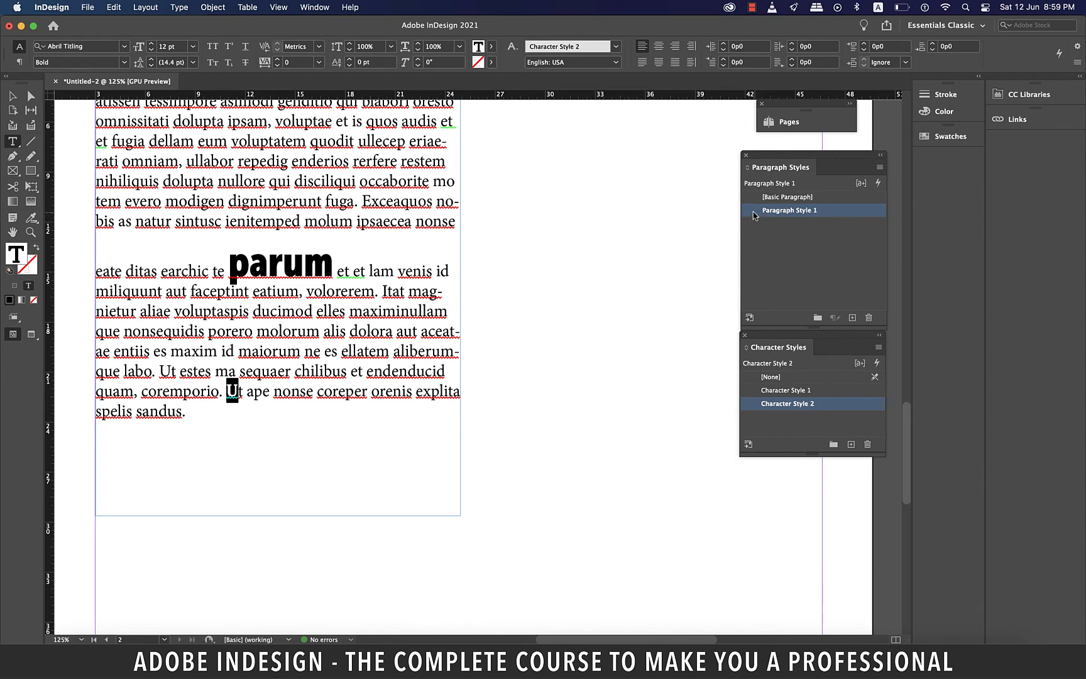
double_click(789, 210)
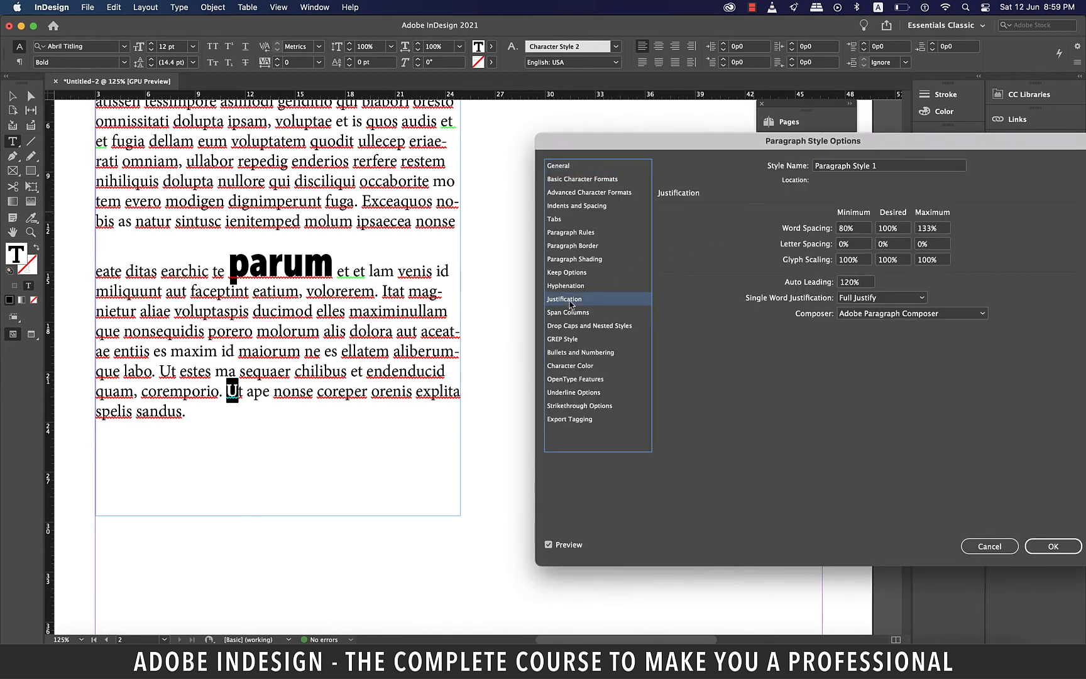
click(566, 272)
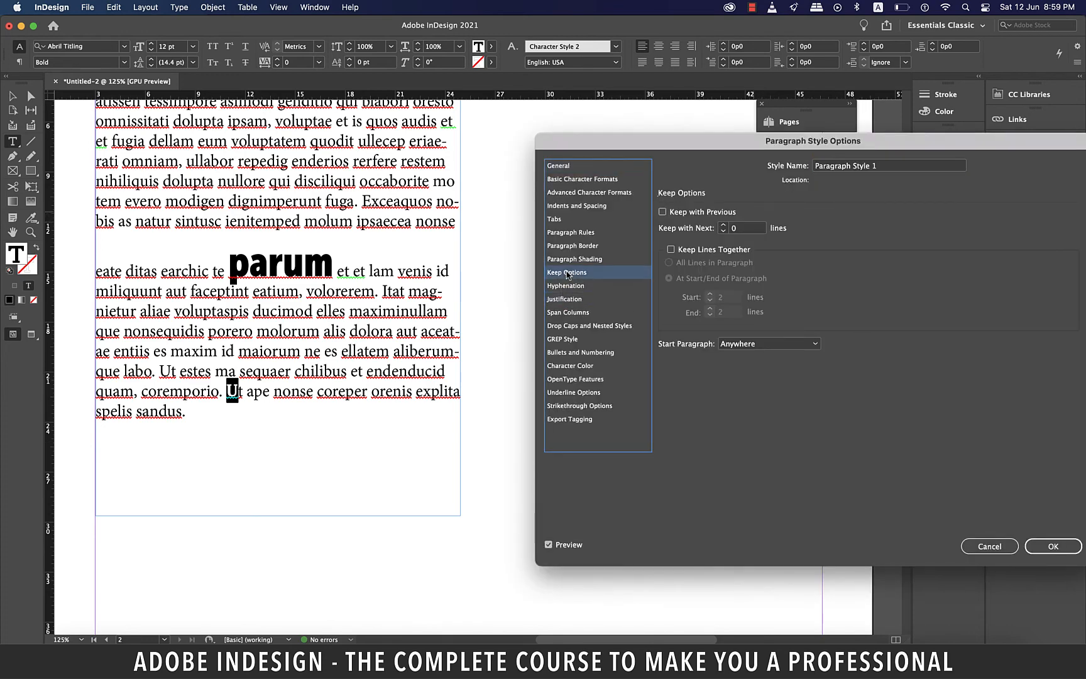
click(589, 325)
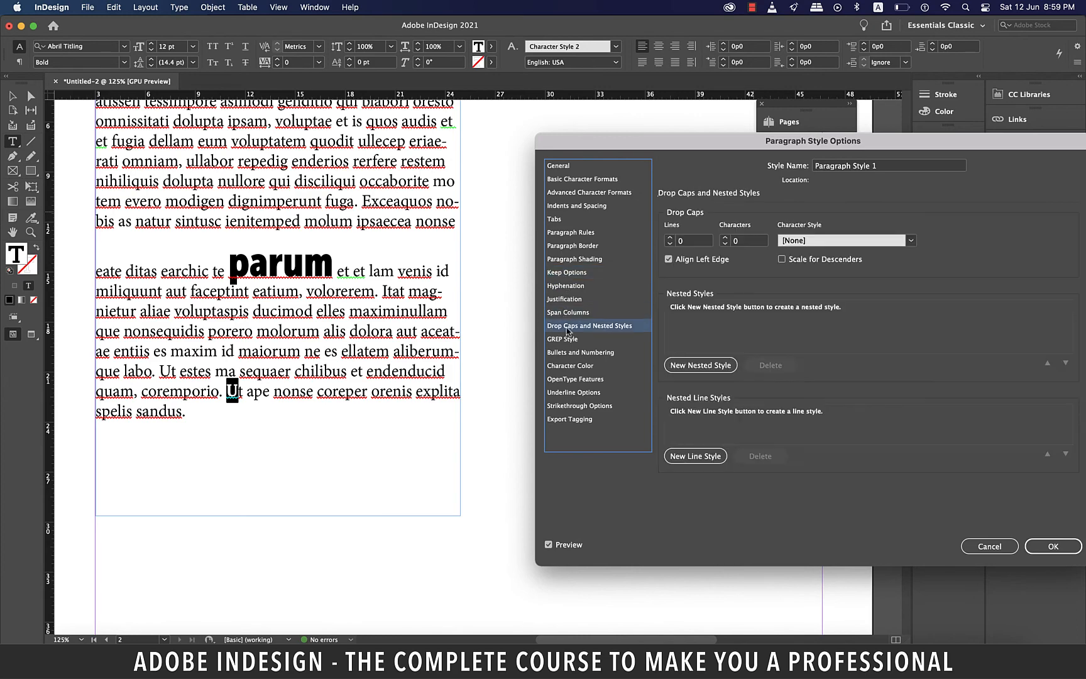
click(580, 351)
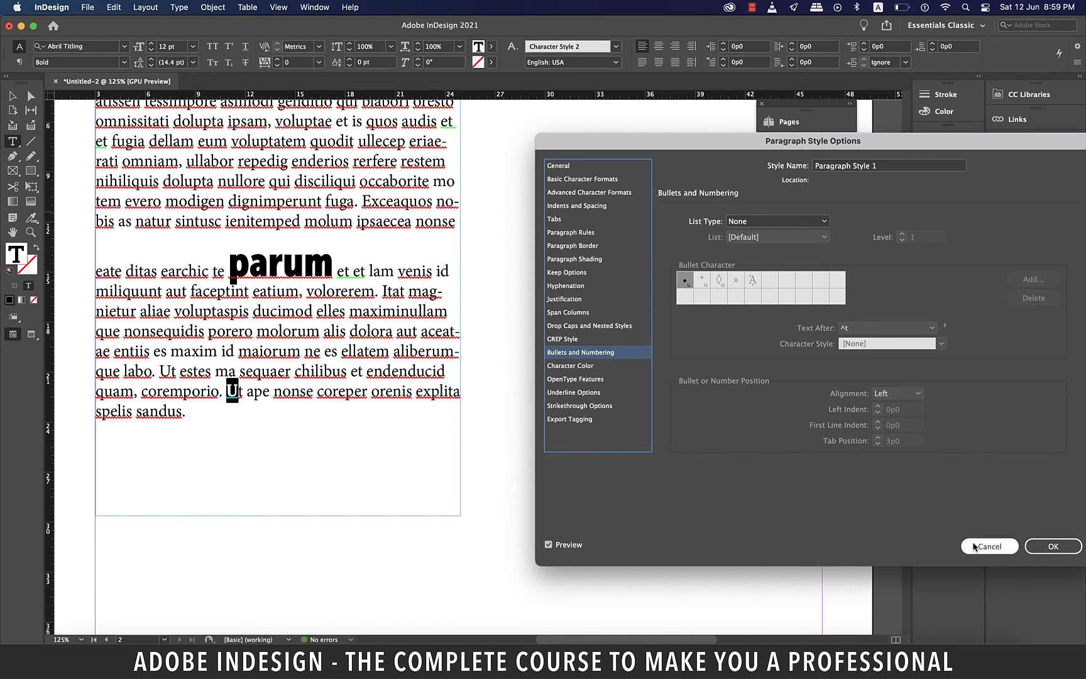
click(989, 546)
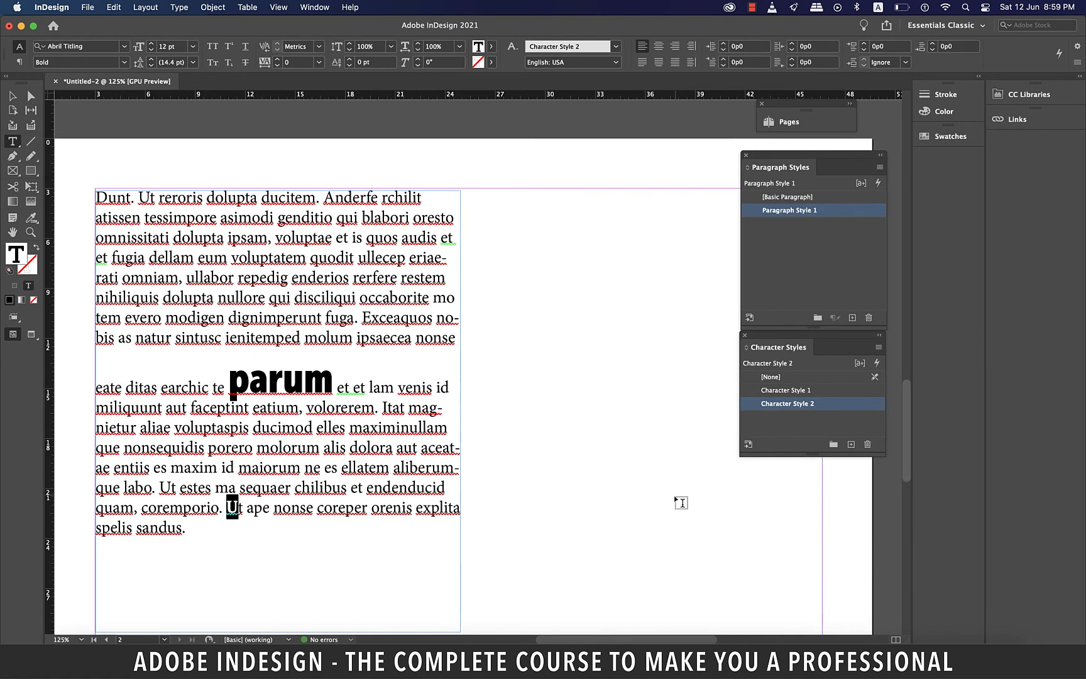